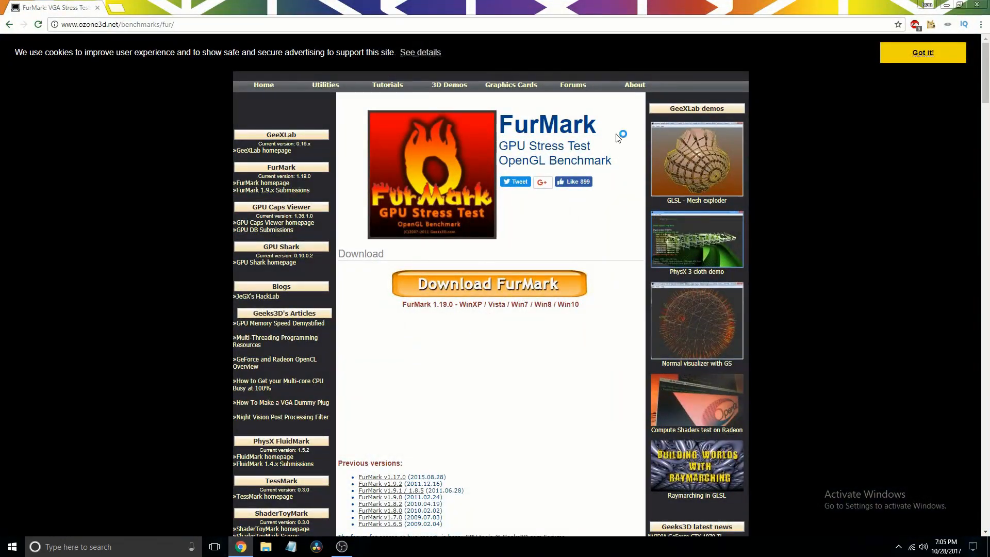
Read the FurMark 1.19.0 Released article on Geeks3D, then close it
double_click(581, 160)
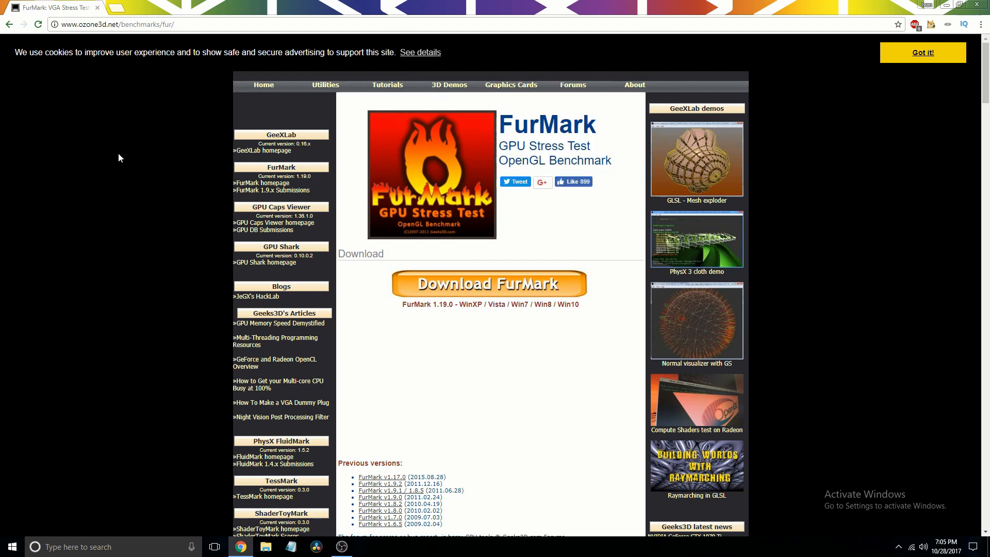
left_click(8, 25)
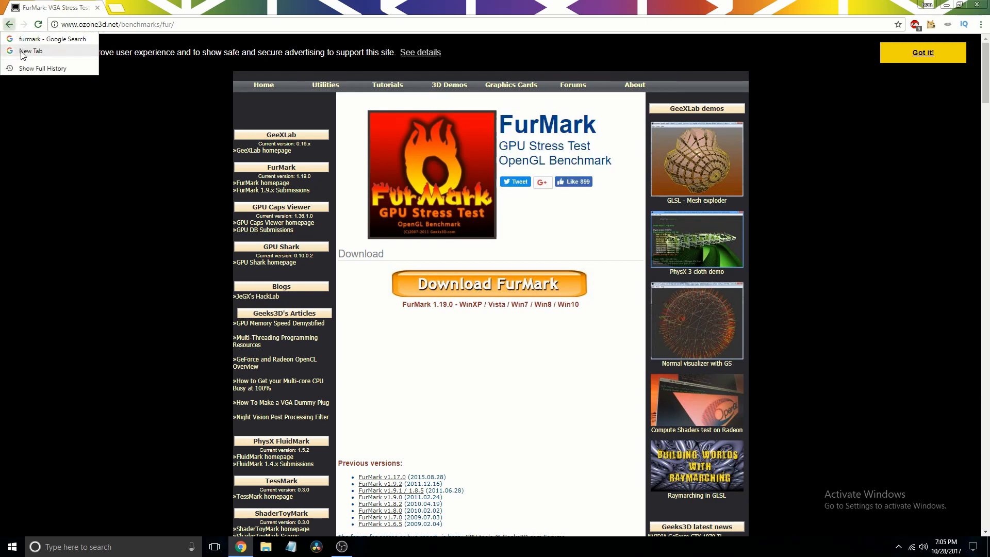
left_click(52, 39)
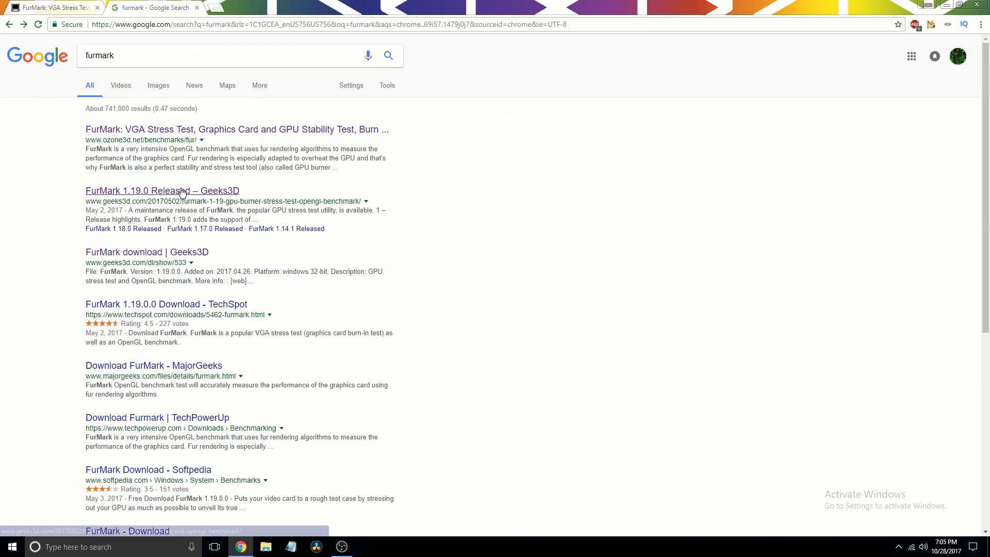
left_click(161, 190)
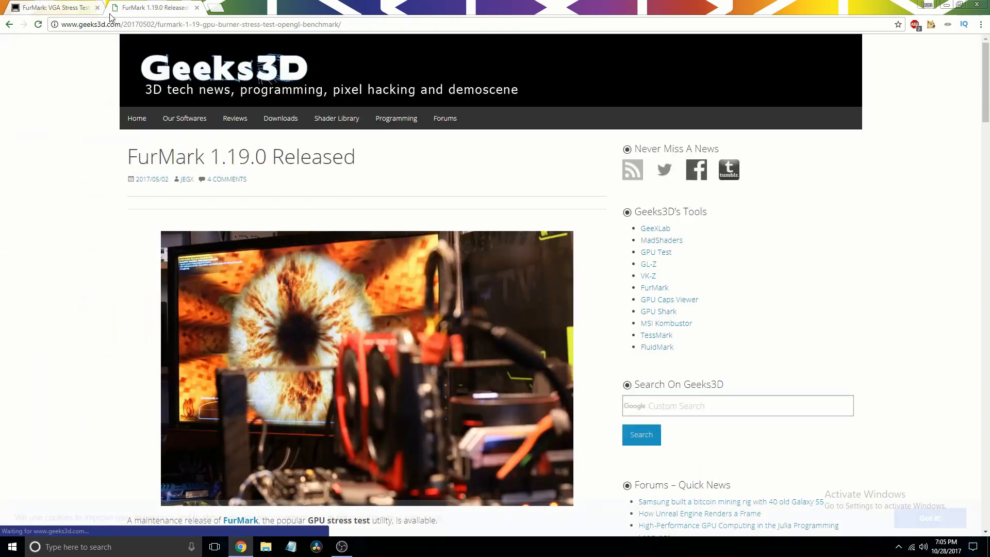
scroll("down", 3)
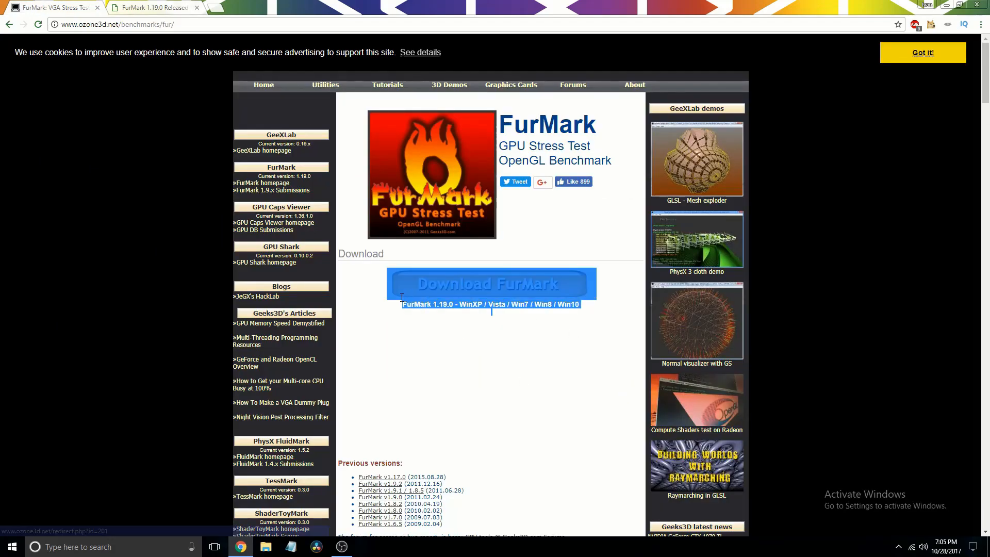
mouse_move(43, 267)
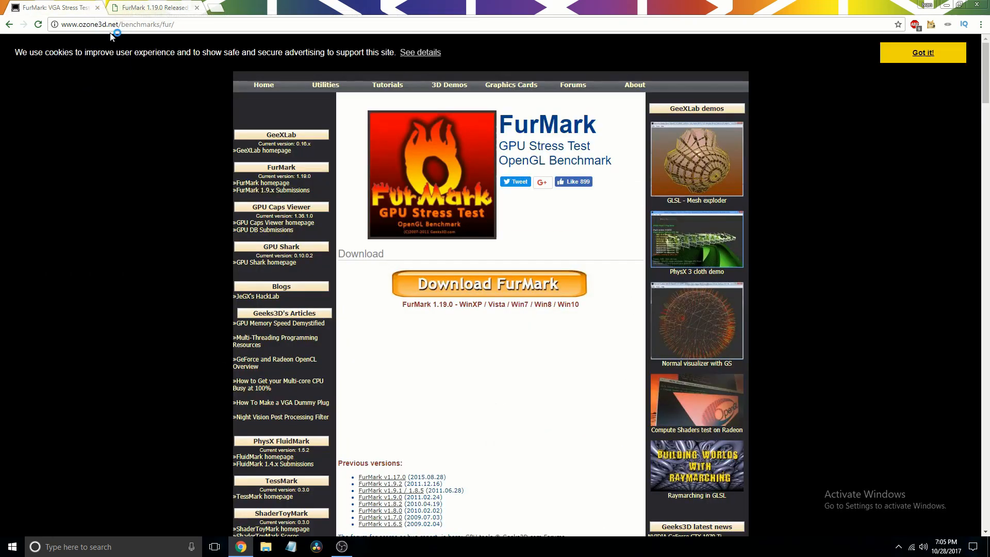
left_click(151, 7)
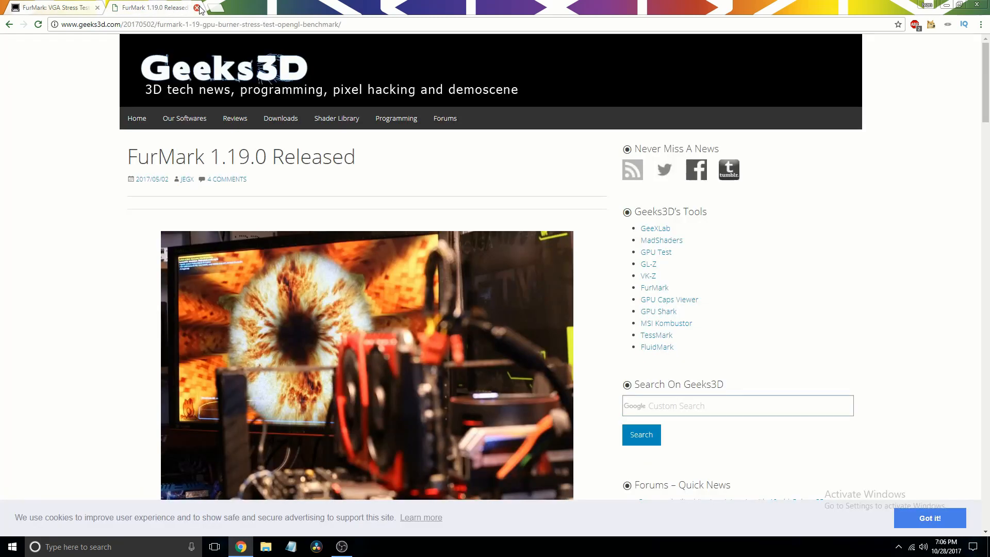
left_click(197, 7)
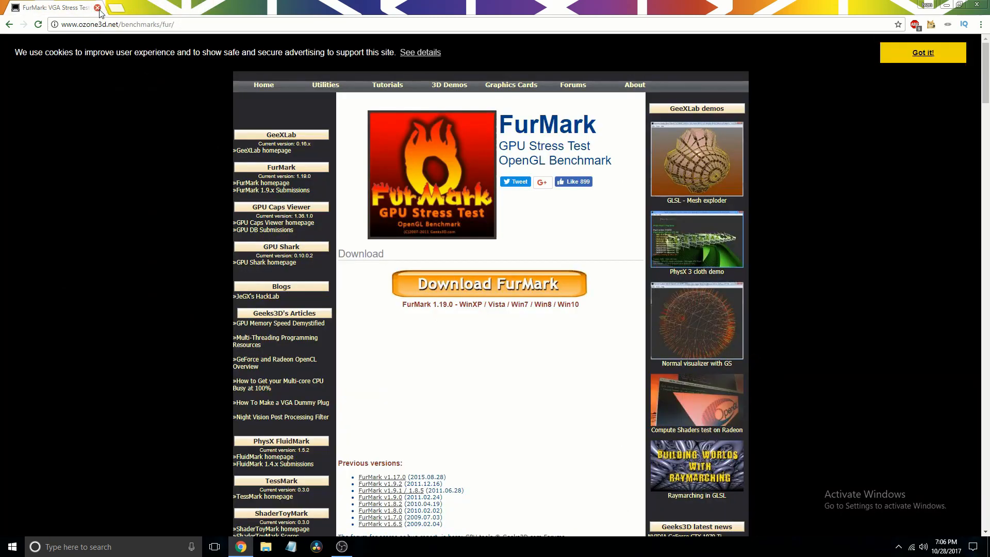
mouse_move(537, 20)
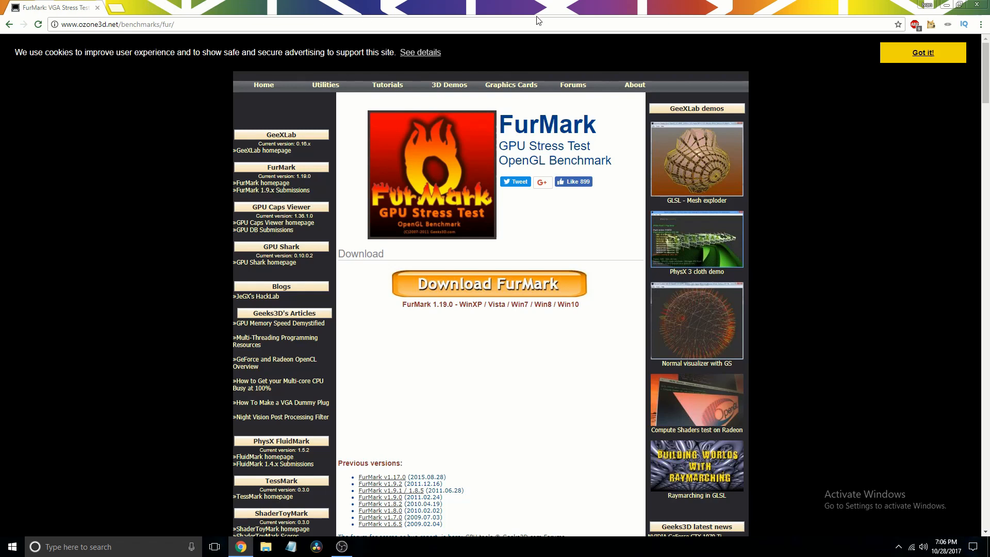
mouse_move(954, 22)
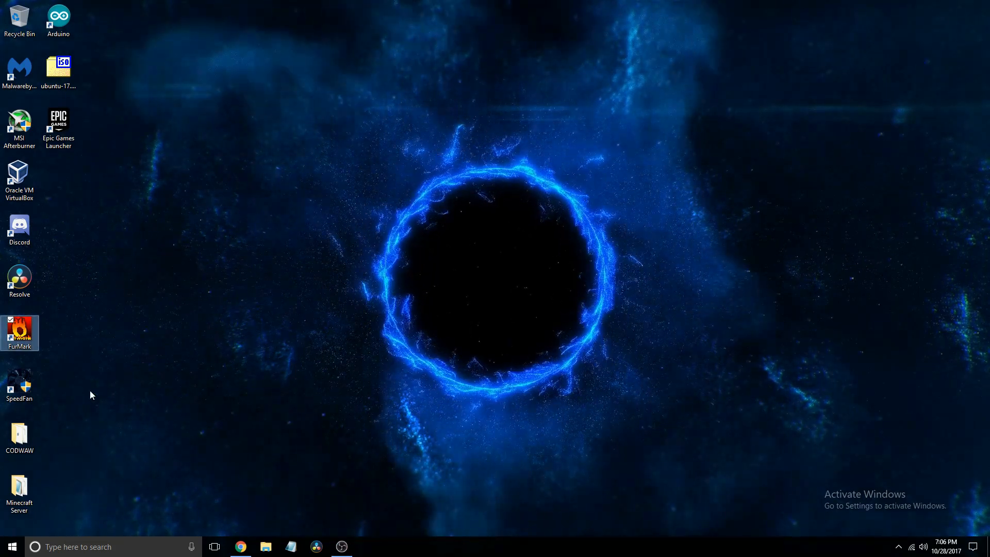
Launch FurMark from the desktop and keep the resolution at 1920x1080
double_click(20, 332)
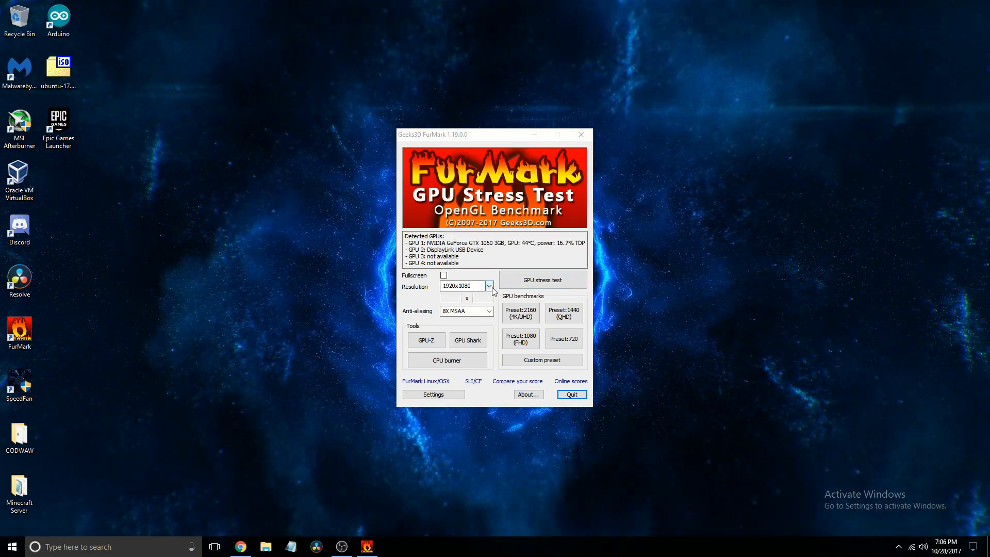
left_click(488, 286)
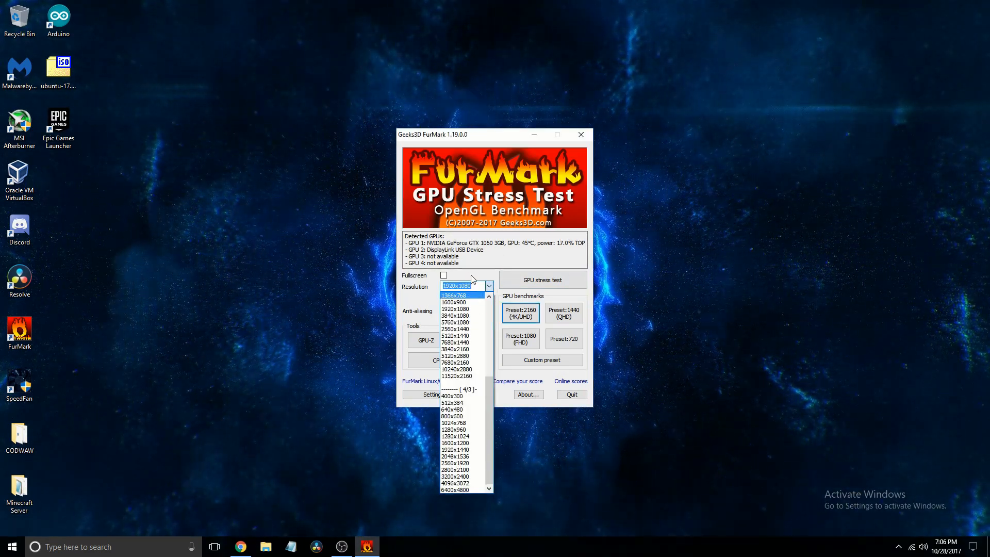
left_click(456, 309)
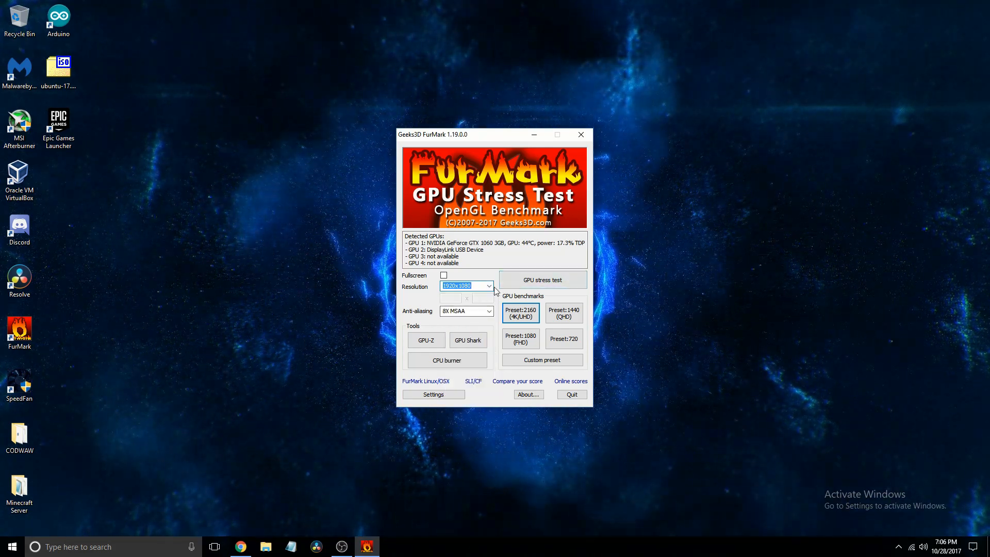
left_click(489, 286)
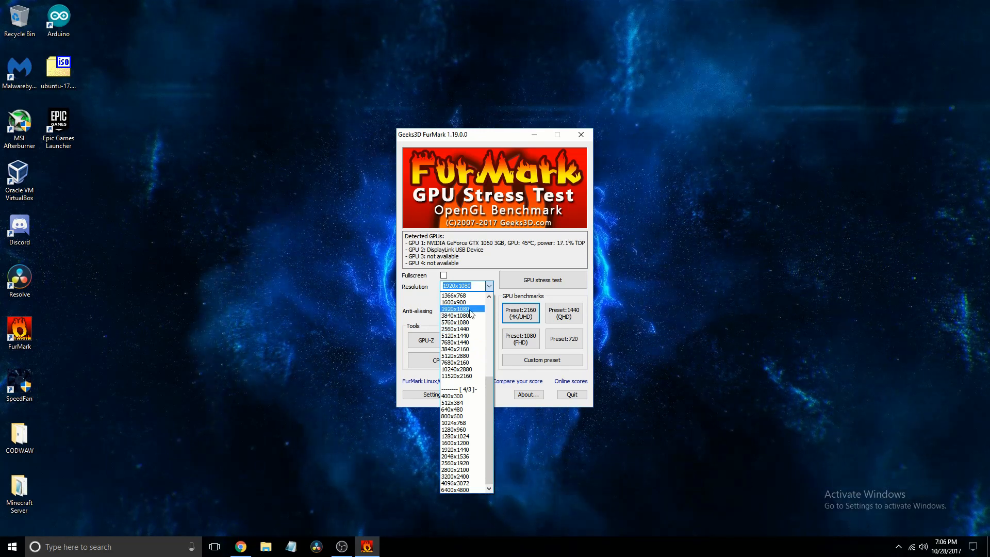
left_click(456, 309)
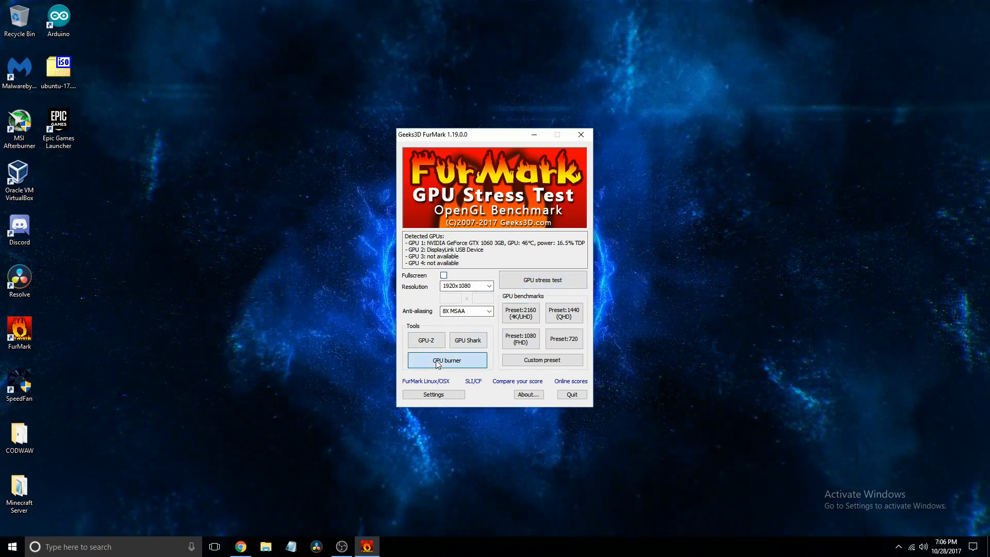
Open FurMark's CPU Burner, run it briefly on 4 threads, then stop it
left_click(447, 360)
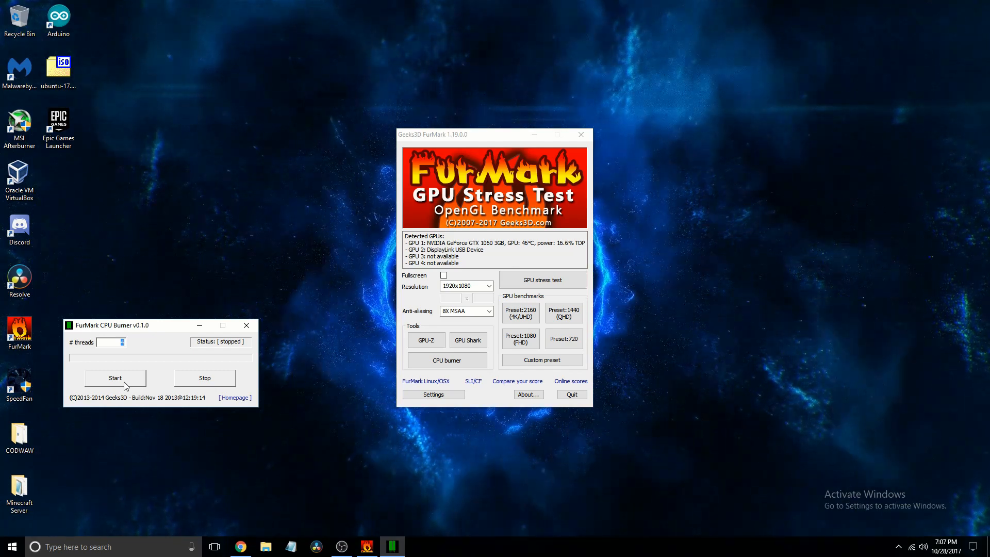
left_click(115, 378)
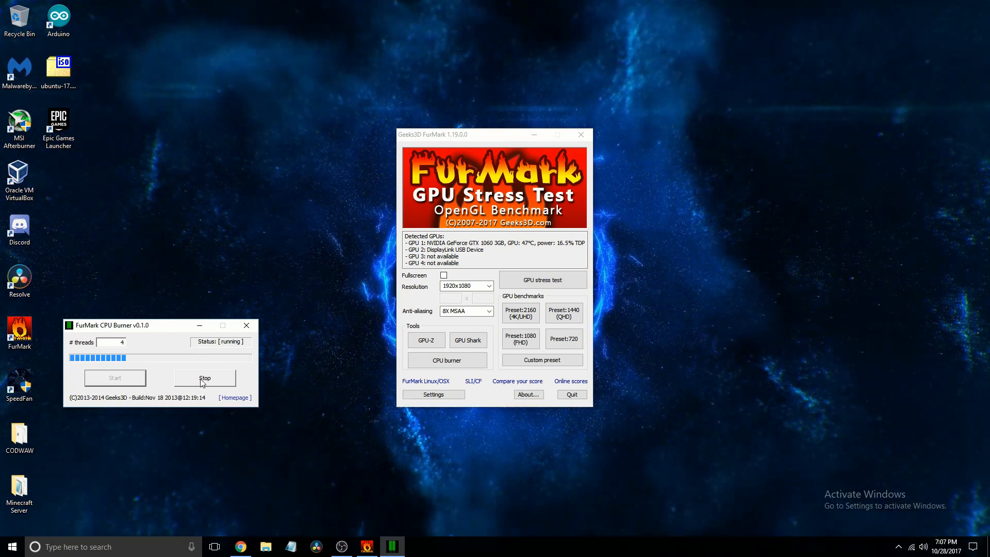
left_click(204, 377)
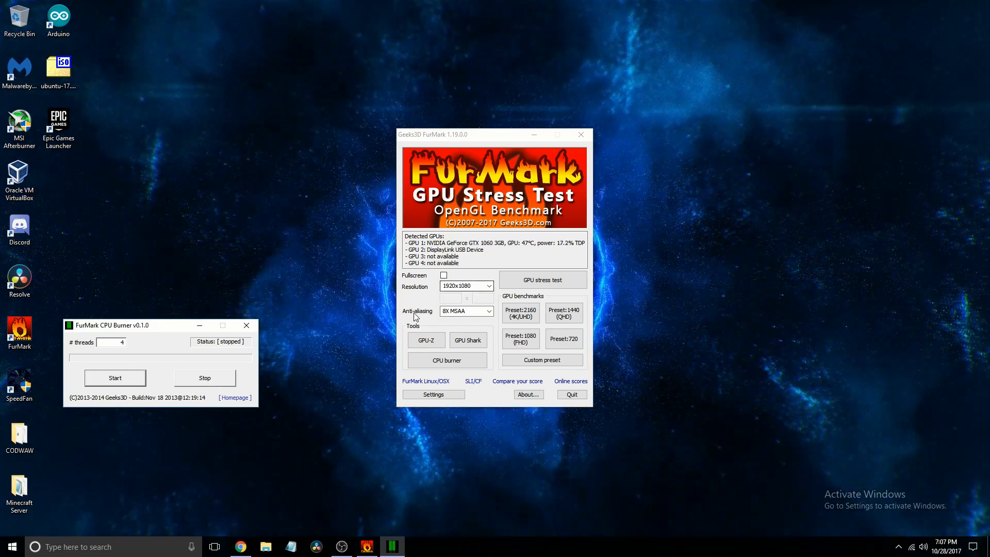
mouse_move(454, 295)
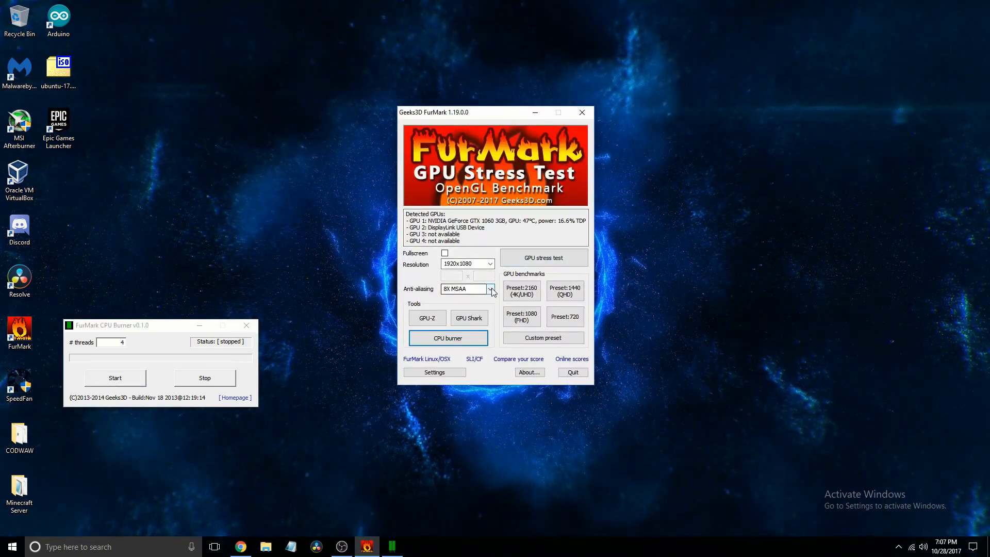
Set anti-aliasing to 8X MSAA and start the GPU burn-in, accepting the caution dialog
left_click(490, 289)
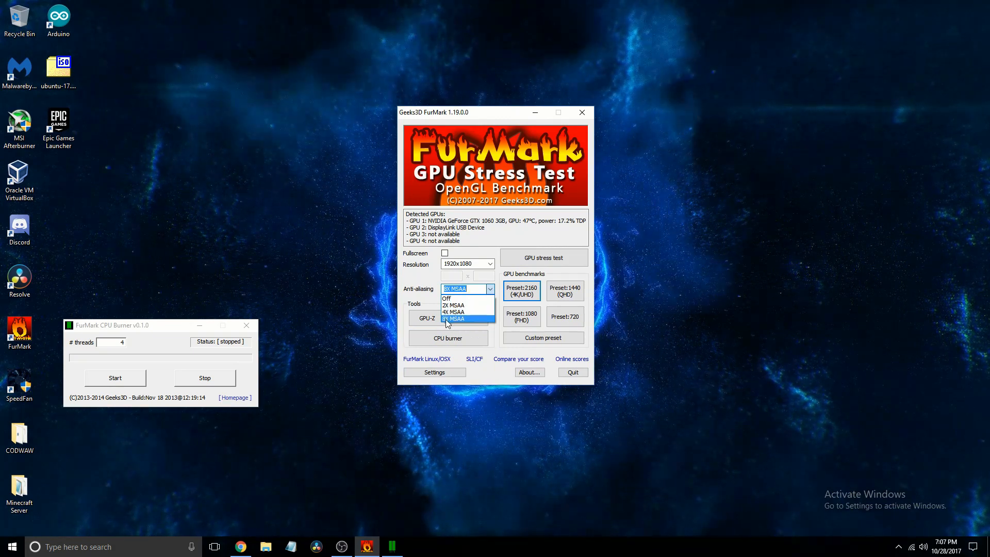
left_click(455, 319)
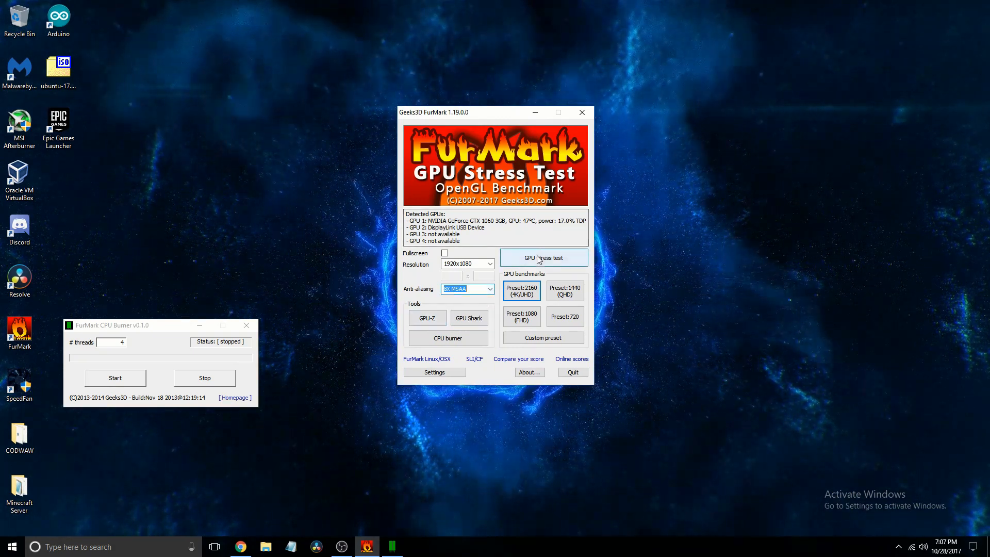
left_click(543, 257)
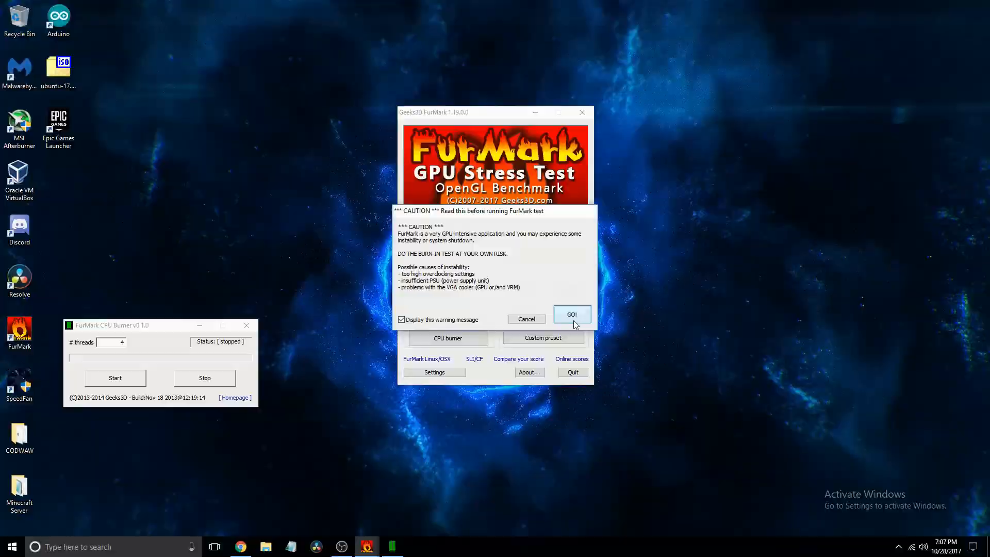
left_click(571, 314)
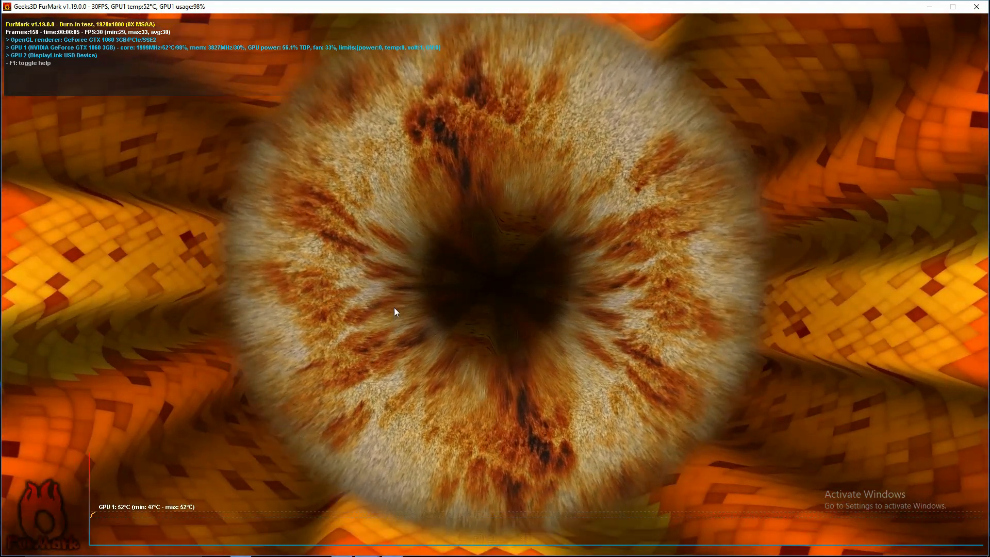
mouse_move(540, 309)
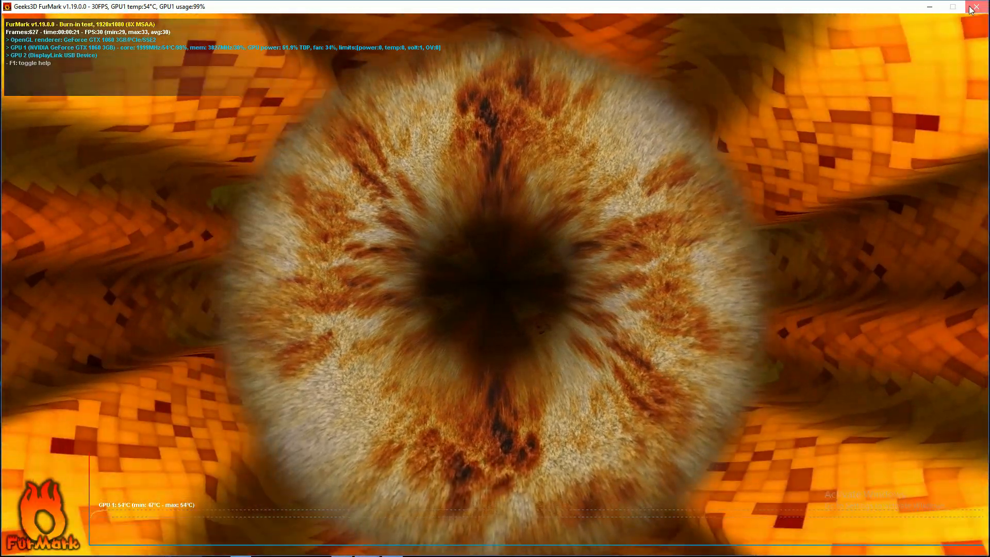
Stop the burn-in, fix the GTX 1060 fans at 100%, then launch SpeedFan
left_click(978, 7)
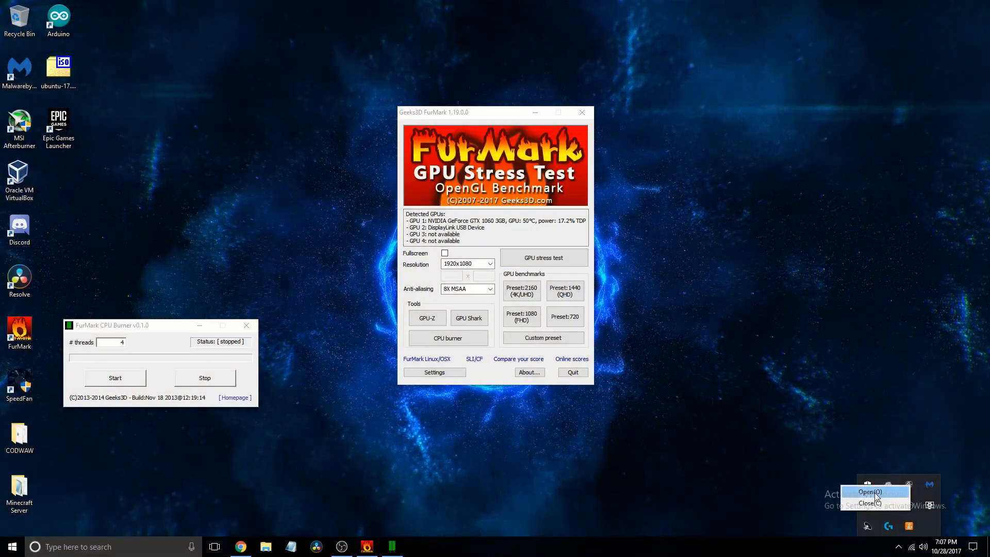
left_click(869, 492)
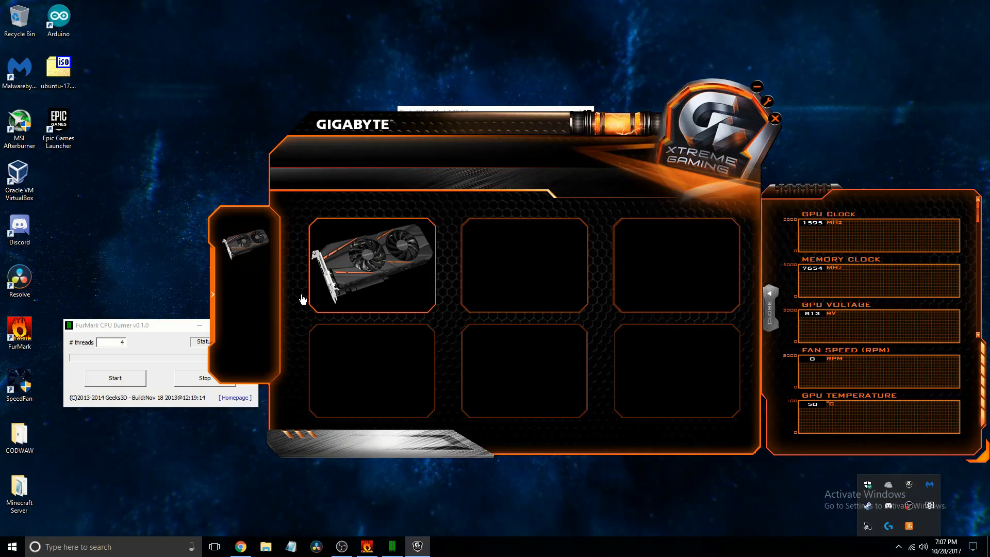
left_click(499, 154)
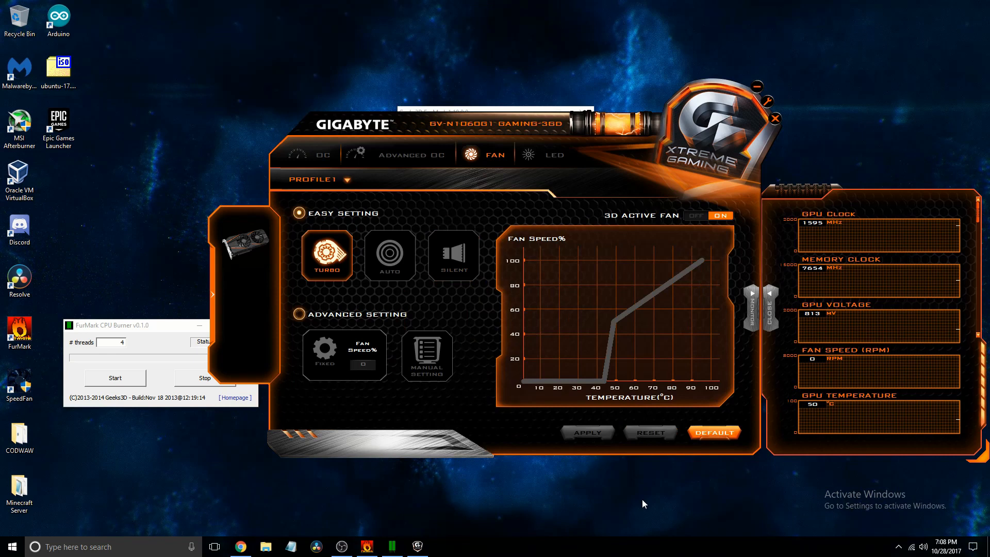
mouse_move(703, 117)
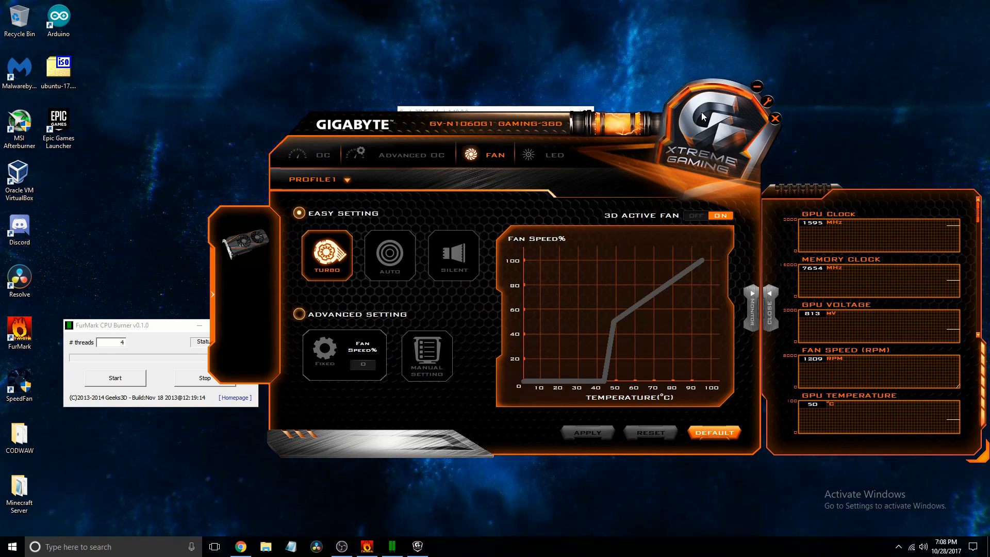
mouse_move(604, 180)
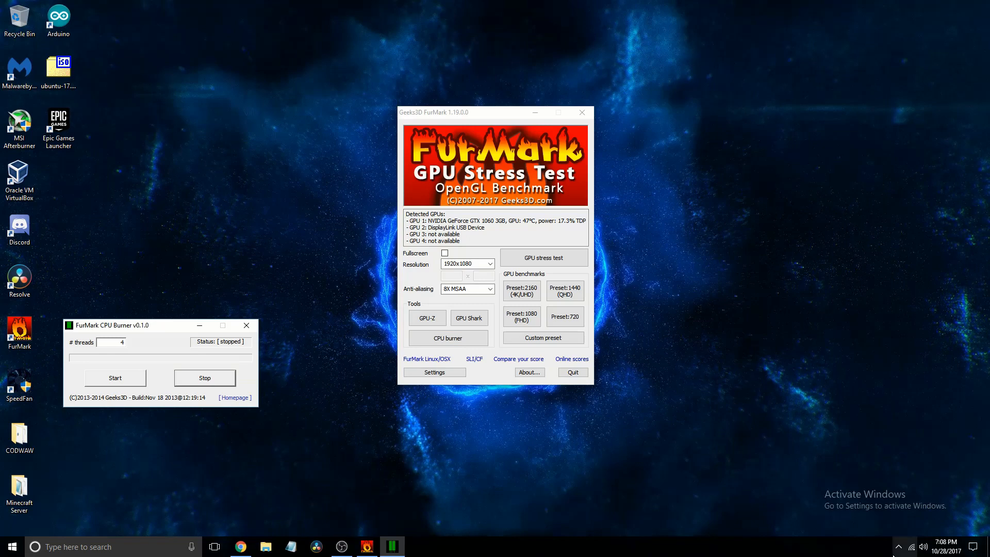
left_click(899, 546)
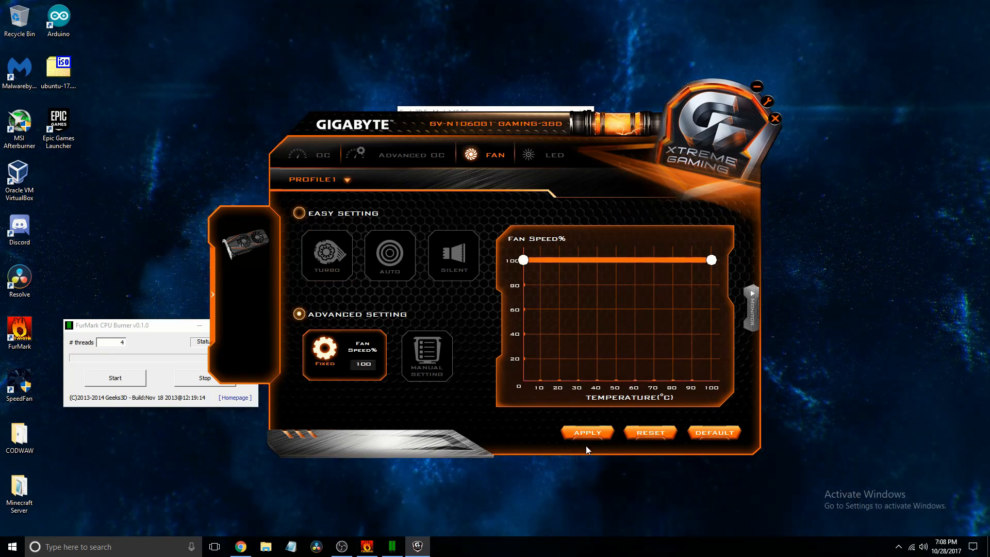
left_click(714, 433)
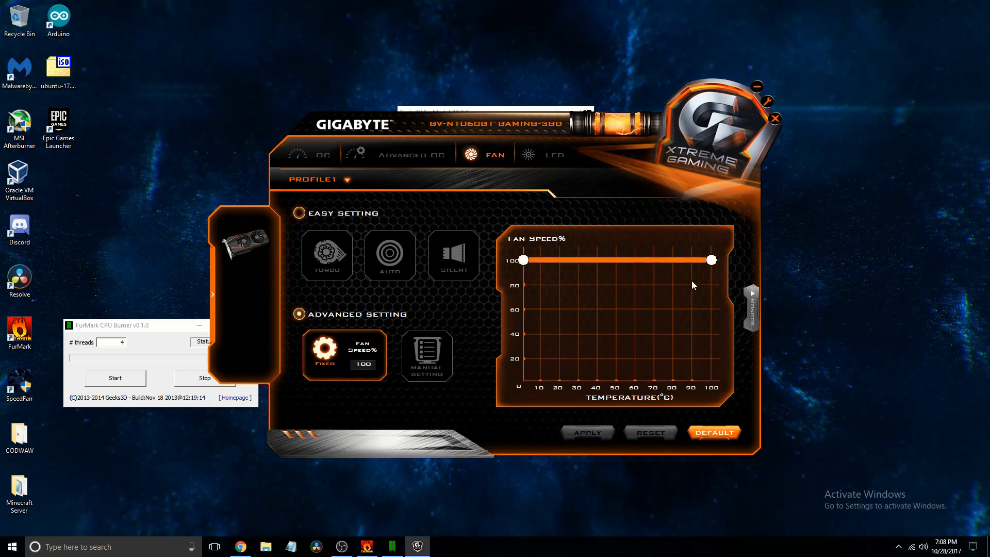
left_click(751, 310)
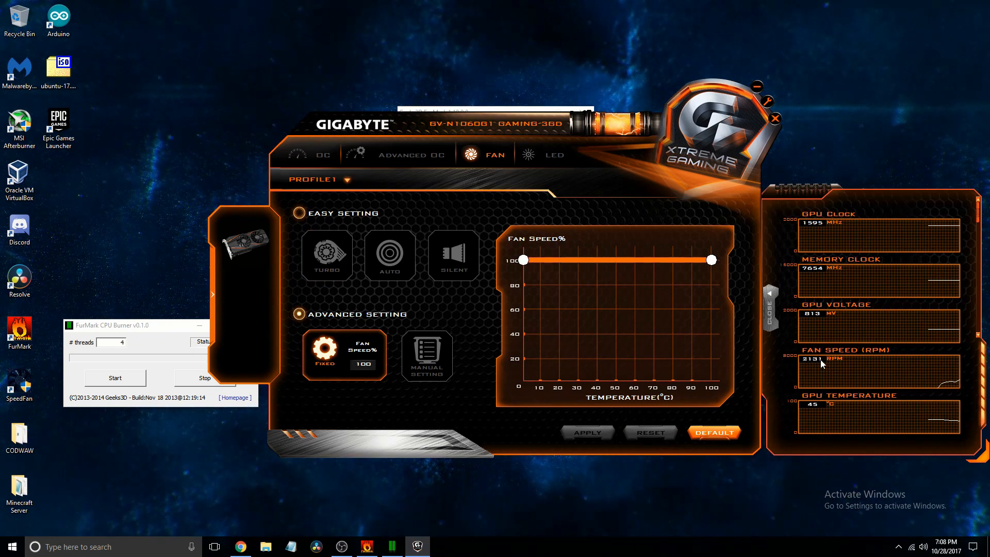
mouse_move(821, 370)
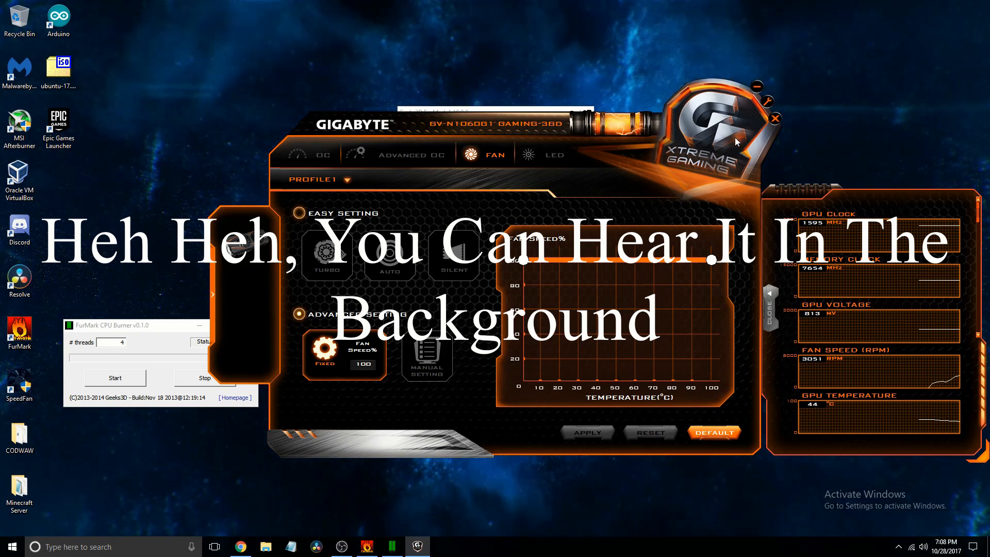
mouse_move(757, 84)
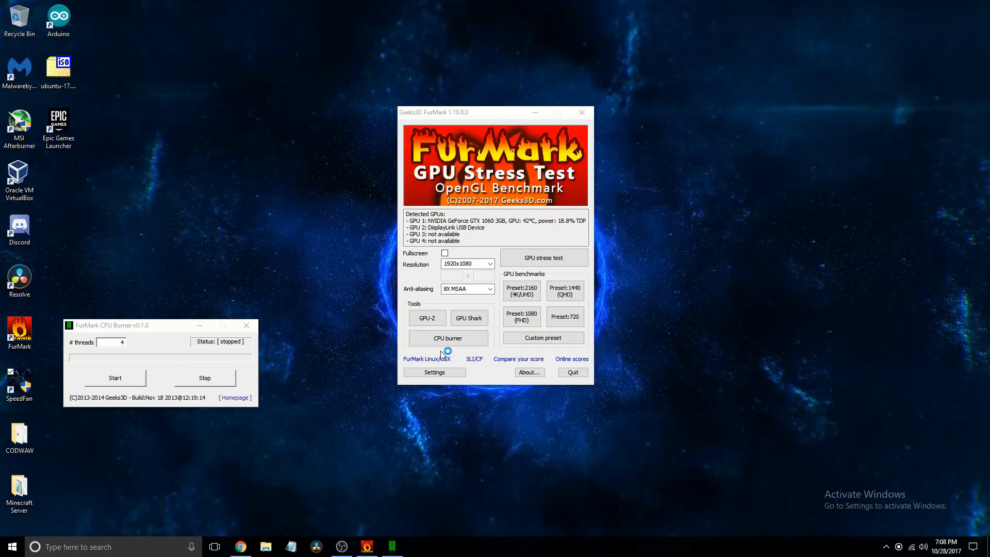
left_click(19, 386)
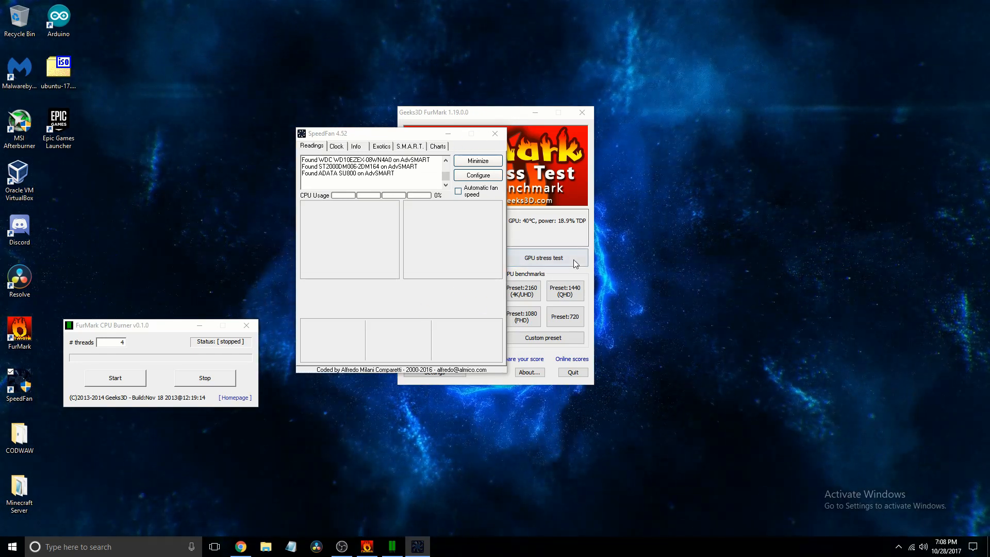
Dismiss SpeedFan's hint, restart the GPU burn-in, and start the CPU burner on 4 threads
left_click(542, 258)
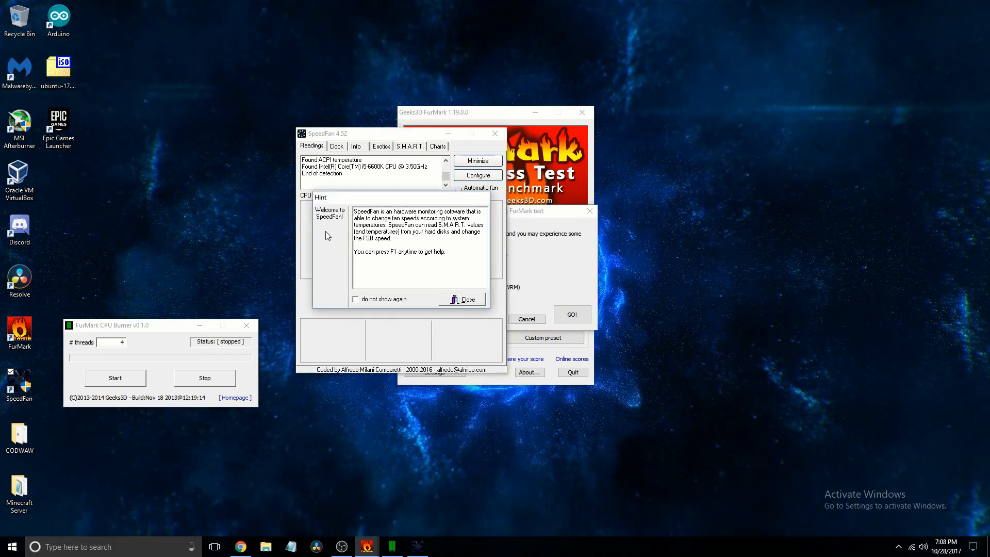
left_click(465, 299)
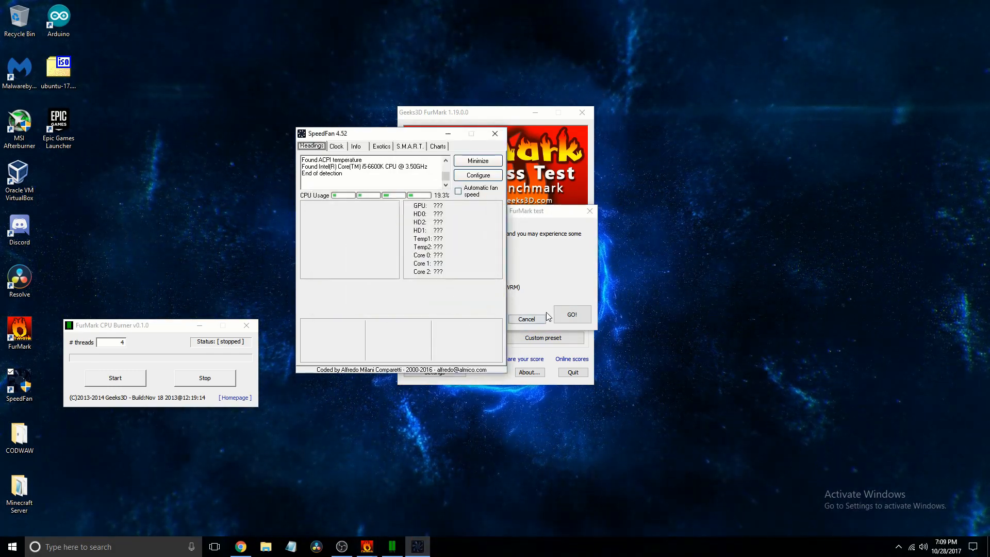
left_click(571, 314)
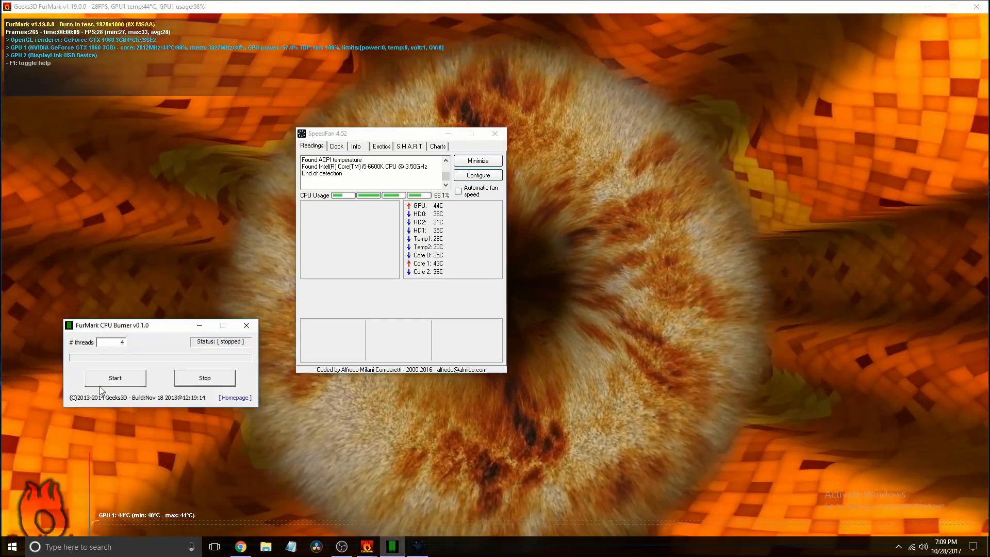
left_click(115, 377)
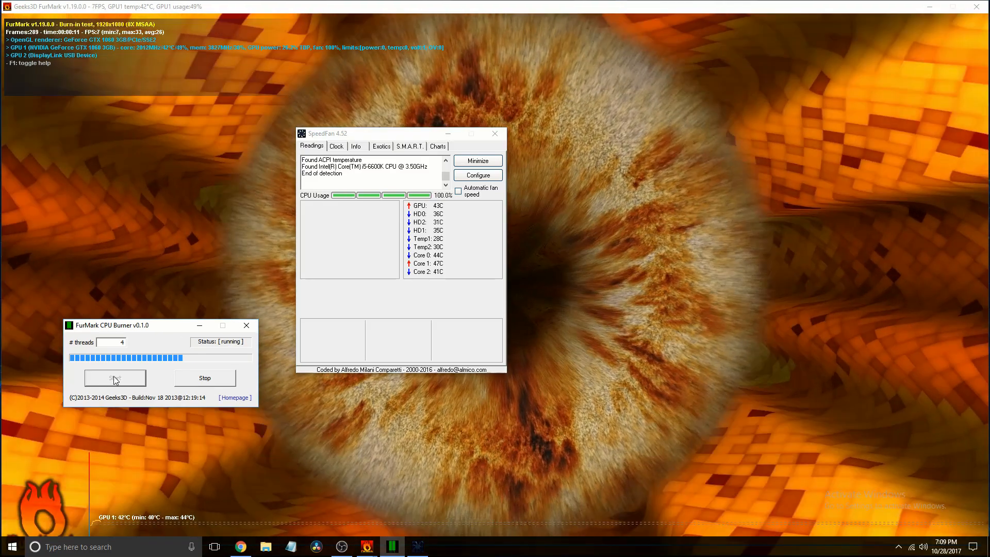